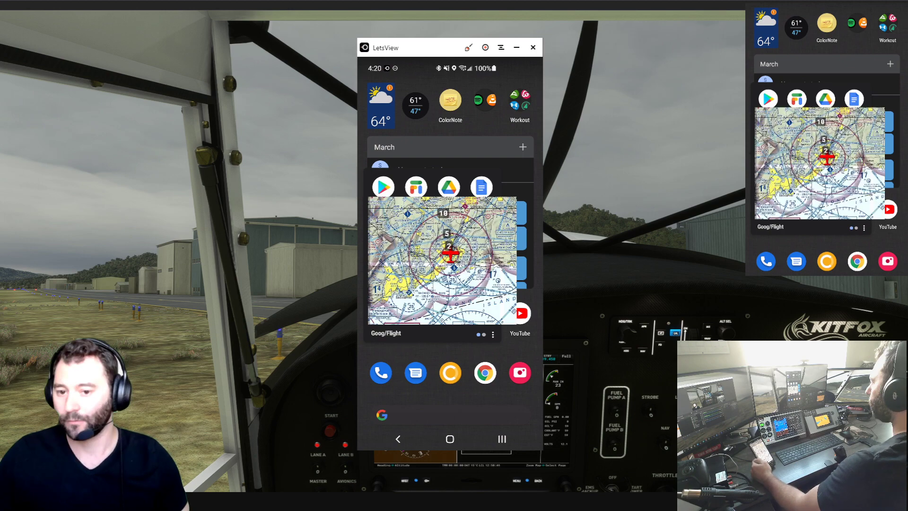
Step: Open the Play Store on the mirrored phone's home screen
{"action": "left_click", "coordinate": [449, 259]}
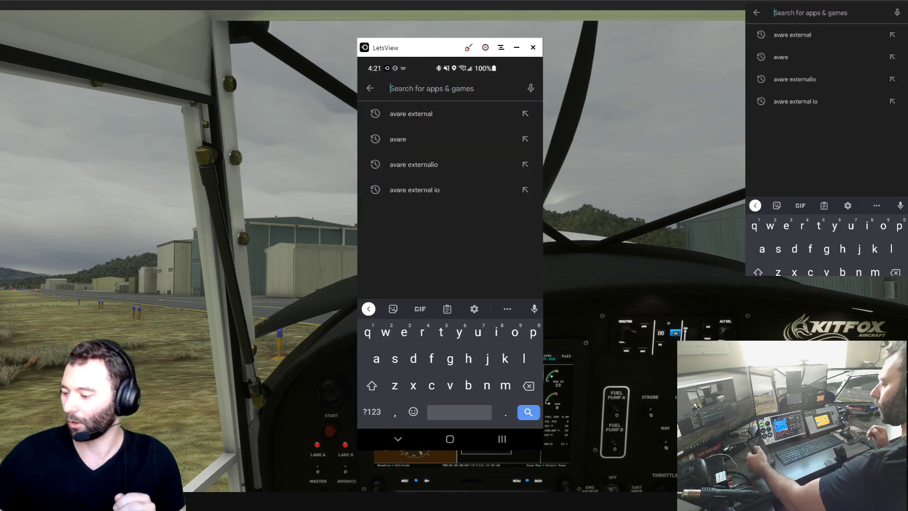
Step: Search the Play Store for 'avare external' and open Avare External IO
{"action": "left_click", "coordinate": [397, 139]}
{"action": "type", "text": "avare"}
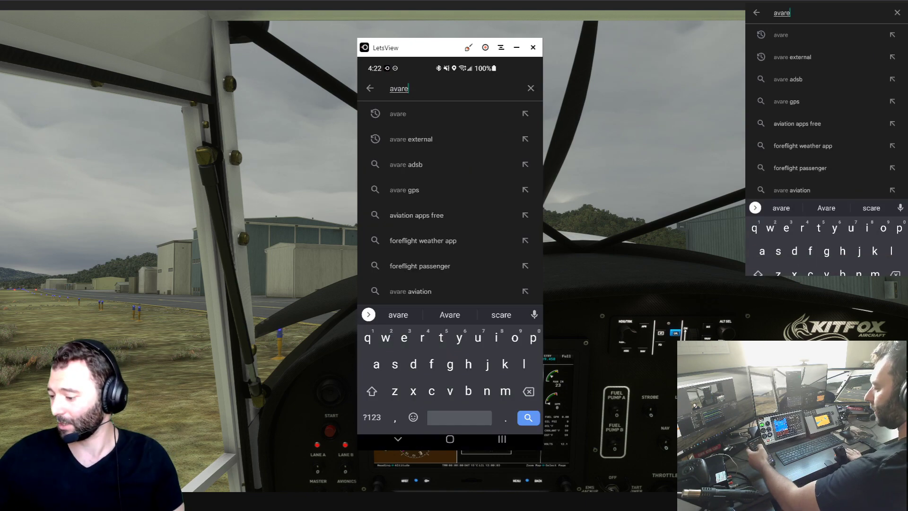
{"action": "left_click", "coordinate": [411, 139]}
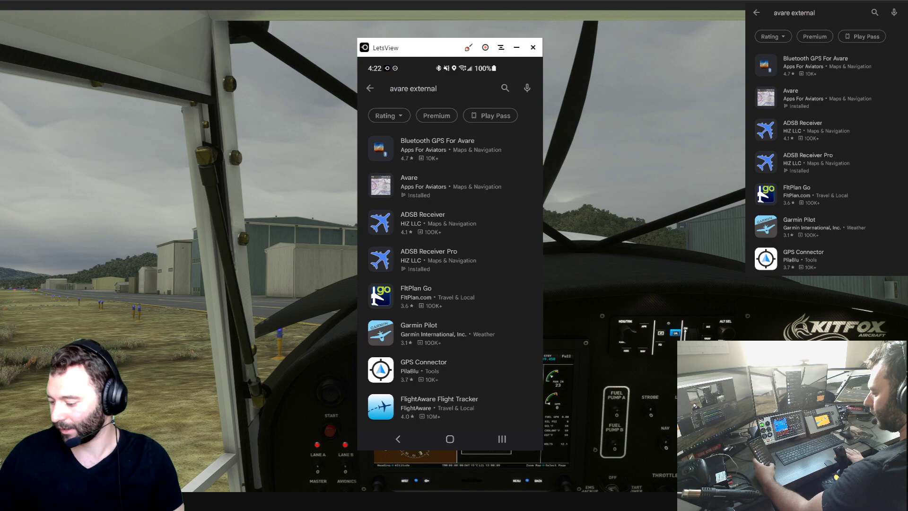
{"action": "left_click", "coordinate": [449, 439]}
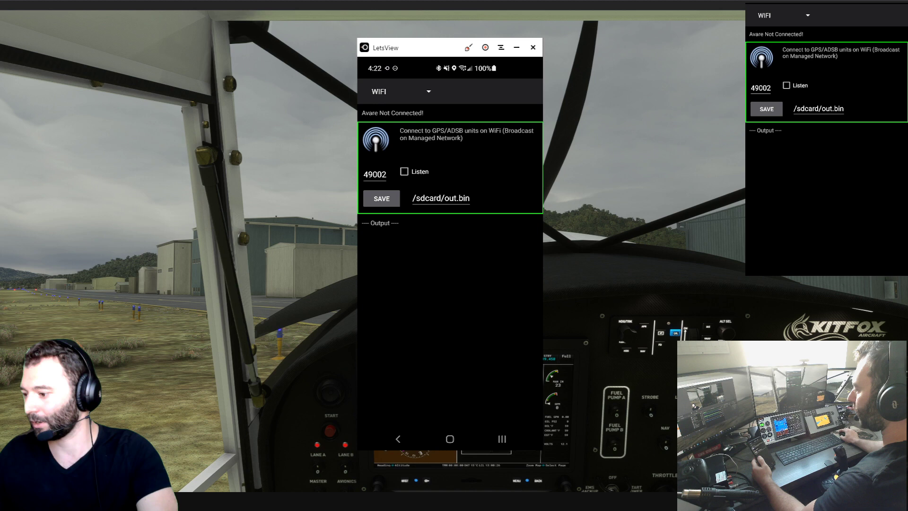
Step: Launch xConn on the PC and dismiss its 'already running' notice
{"action": "left_click", "coordinate": [382, 198]}
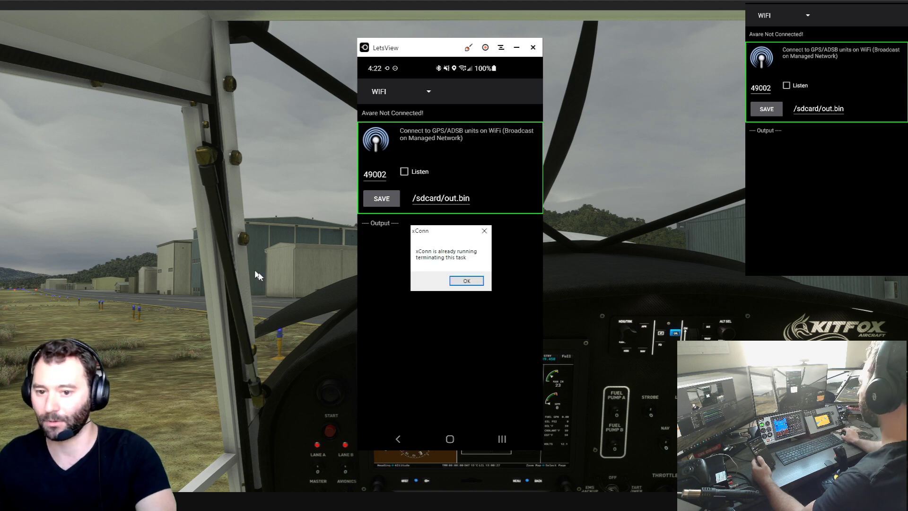
{"action": "left_click", "coordinate": [466, 281]}
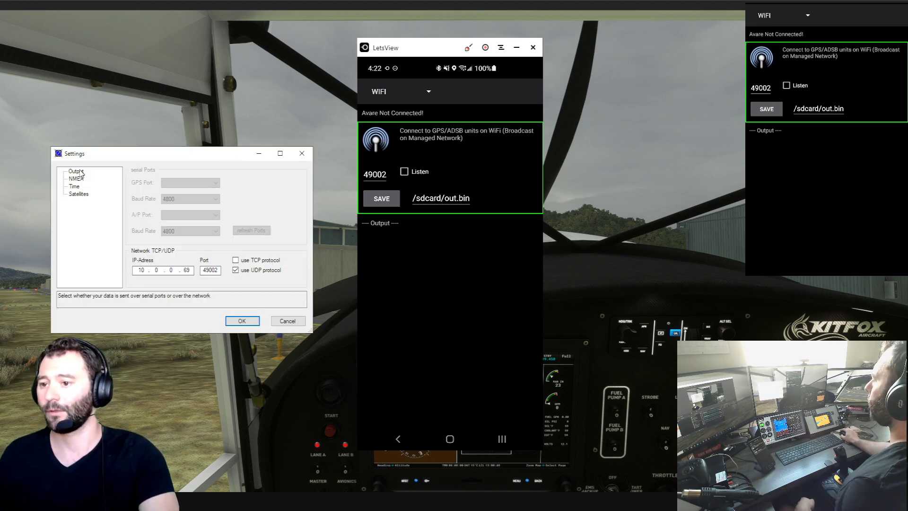
Step: Confirm xConn Output sends UDP to 10.0.0.69, port 49002
{"action": "left_click", "coordinate": [76, 171]}
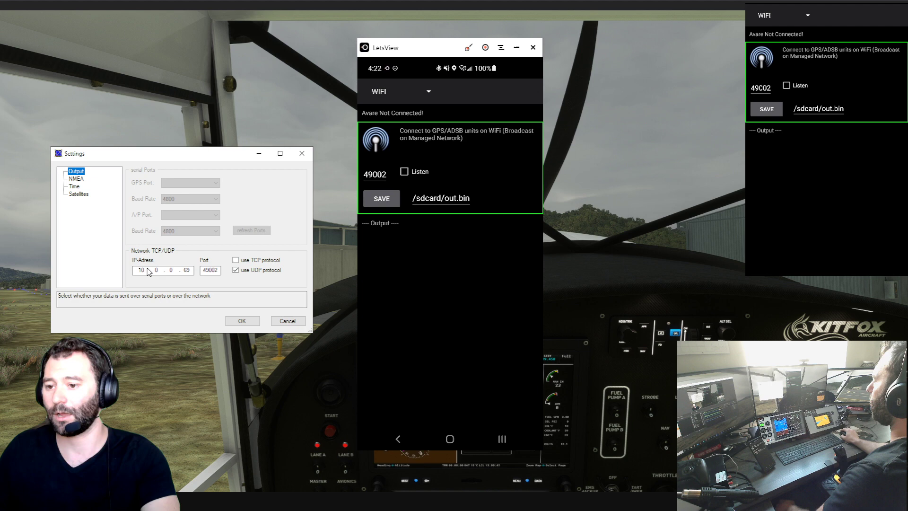
{"action": "mouse_move", "coordinate": [177, 288]}
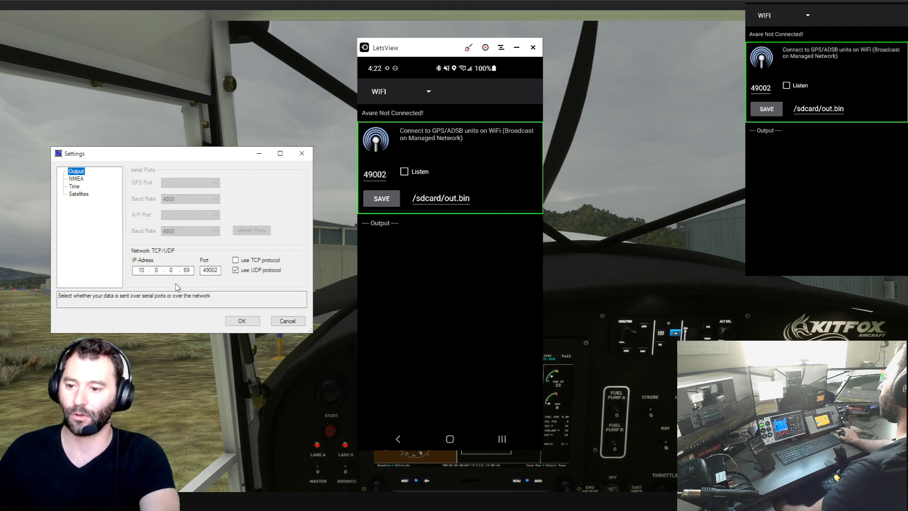
{"action": "mouse_move", "coordinate": [222, 288]}
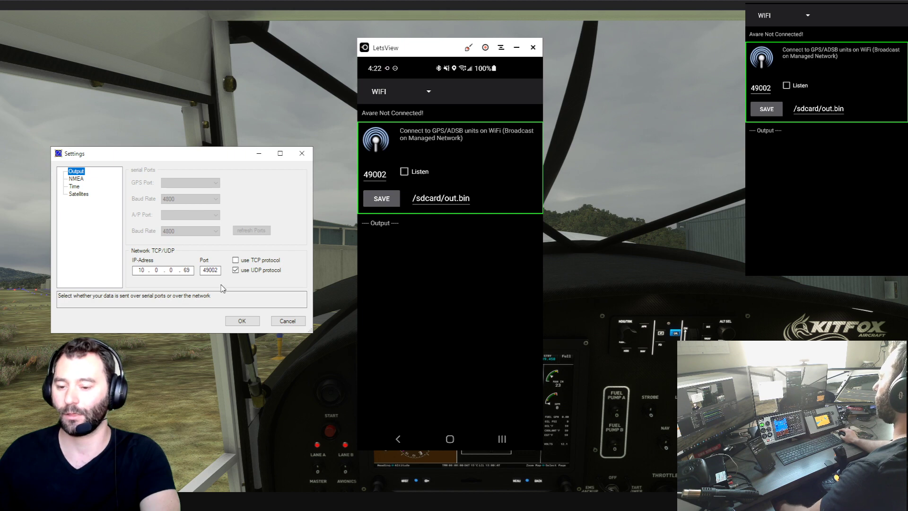
{"action": "mouse_move", "coordinate": [257, 293]}
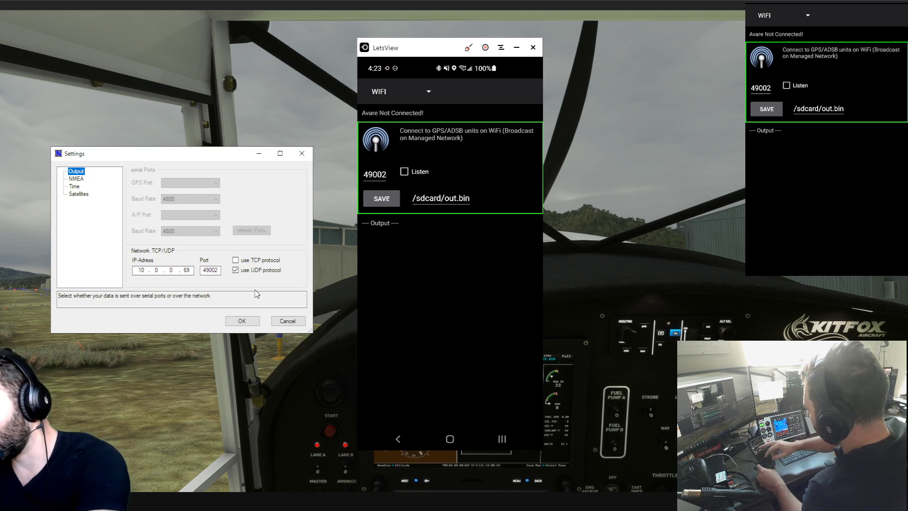
{"action": "left_click", "coordinate": [405, 171]}
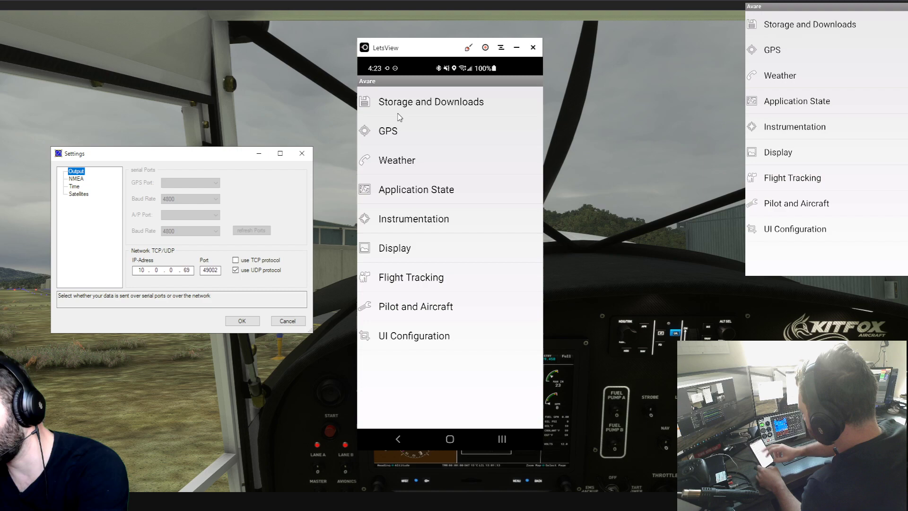
Step: Set Avare's GPS Position Source to 'Avare Apps Only' and return to the map
{"action": "left_click", "coordinate": [387, 131]}
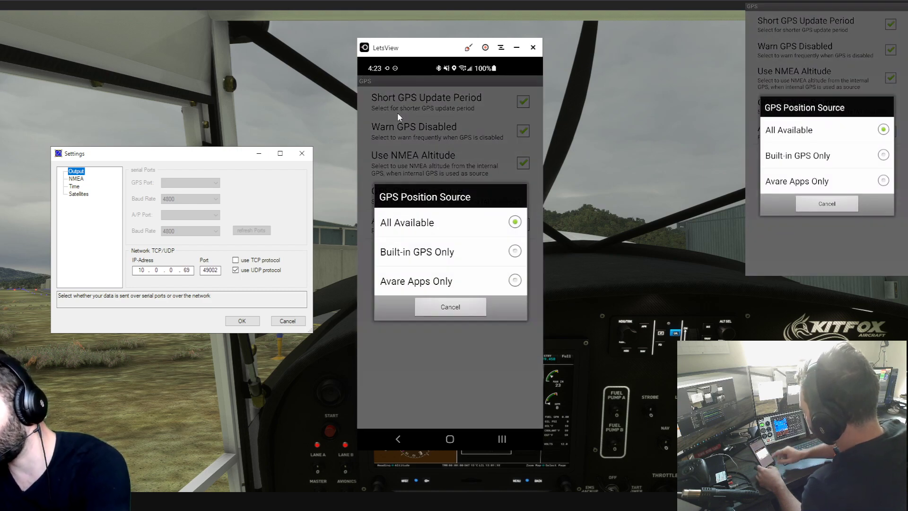
{"action": "left_click", "coordinate": [450, 307]}
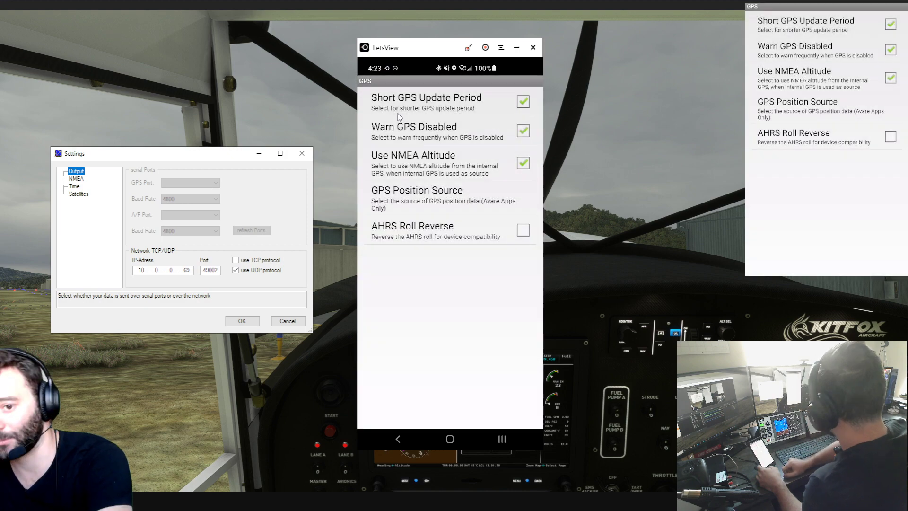
{"action": "left_click", "coordinate": [398, 439]}
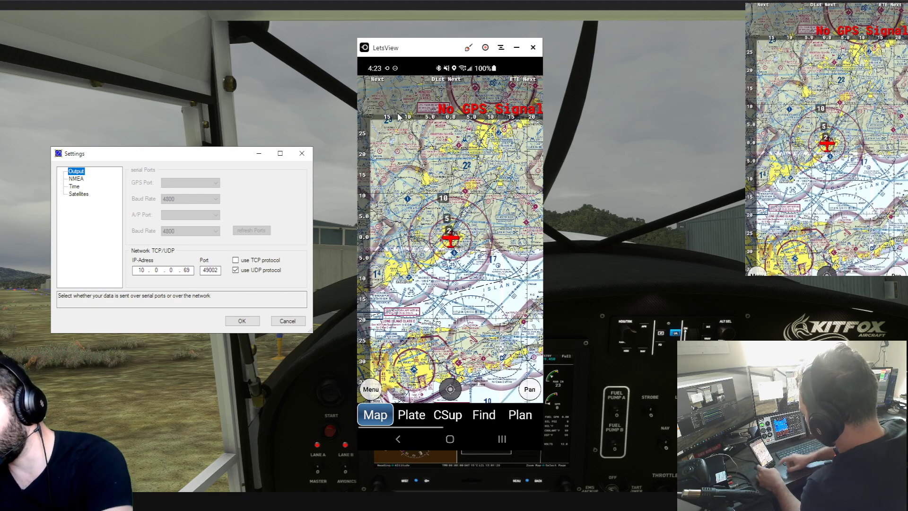
{"action": "left_click", "coordinate": [370, 390]}
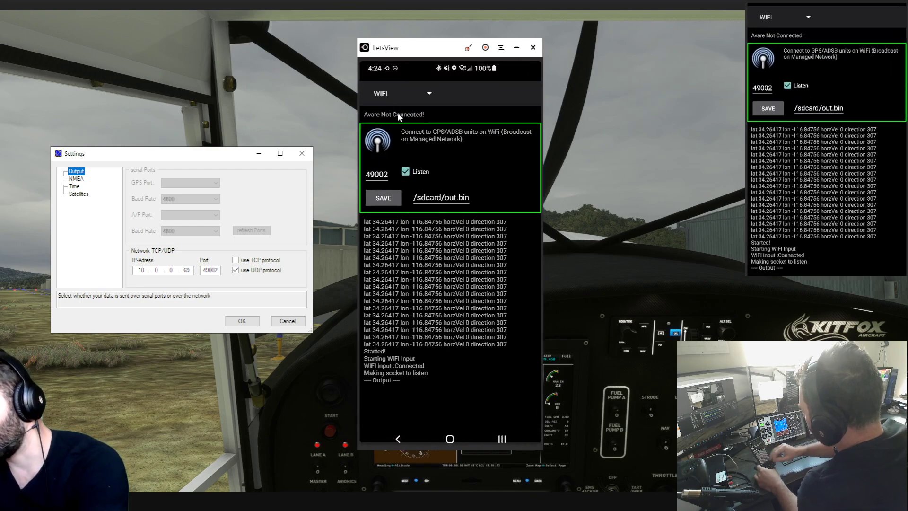
Step: Tick Listen for MSFS input on port 49002, then view the aircraft at Big Bear City
{"action": "left_click", "coordinate": [403, 171]}
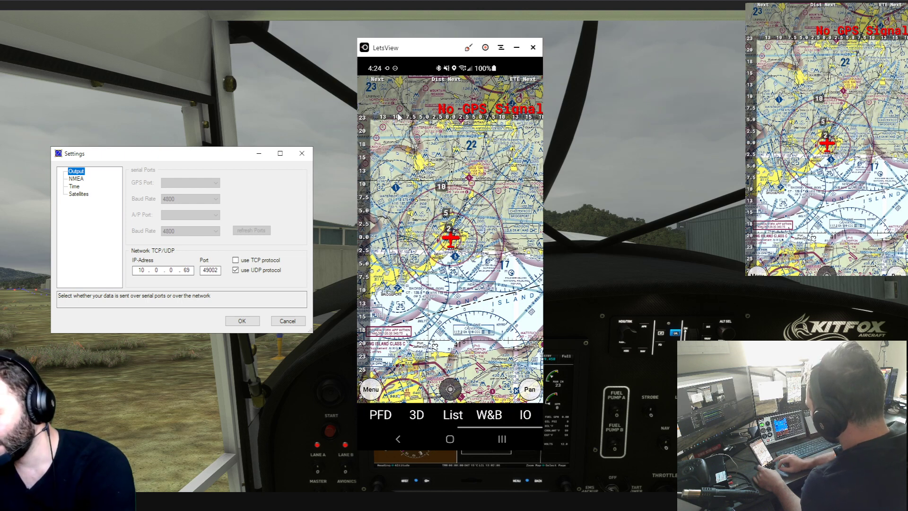
{"action": "left_click", "coordinate": [524, 414]}
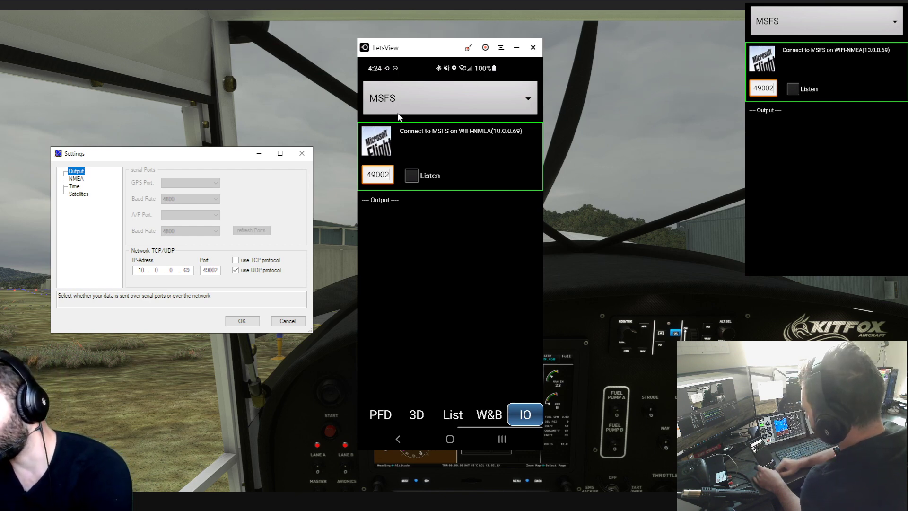
{"action": "left_click", "coordinate": [411, 176]}
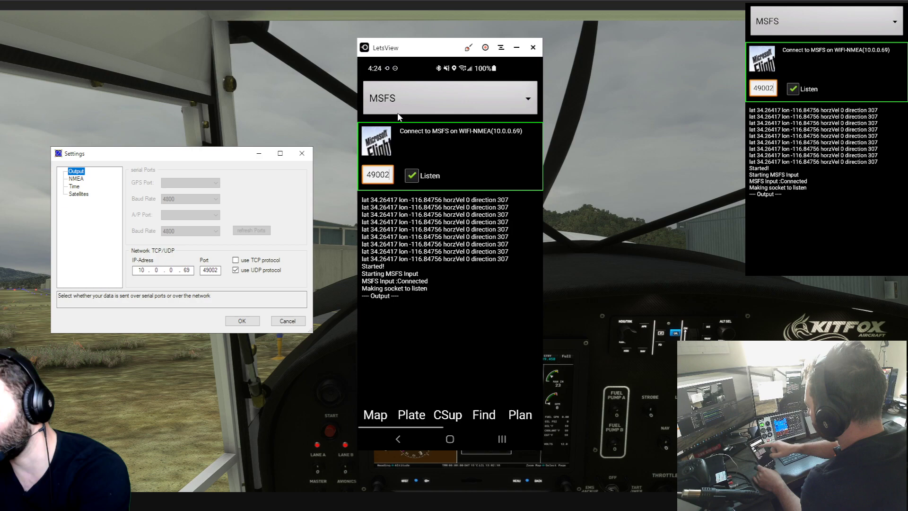
{"action": "left_click", "coordinate": [375, 415]}
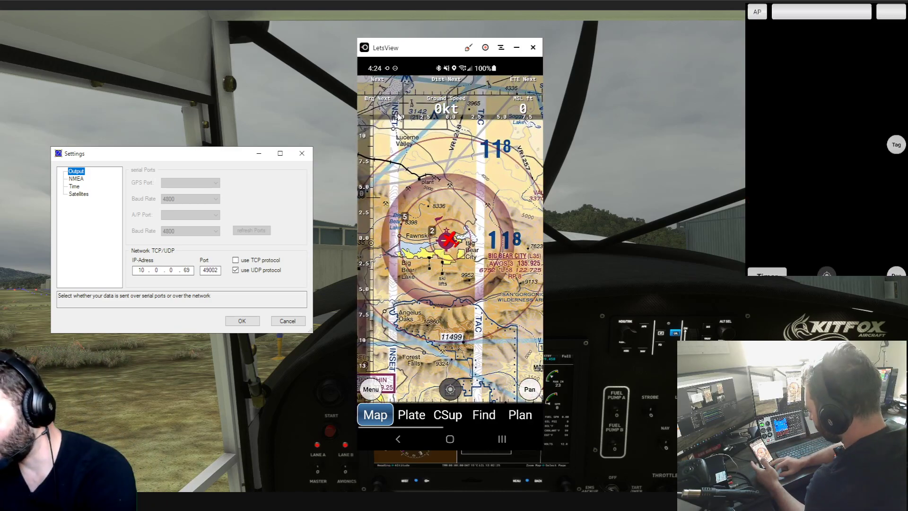
Step: Select L35 in the Plate tab to show the Big Bear City area plate
{"action": "left_click", "coordinate": [411, 414]}
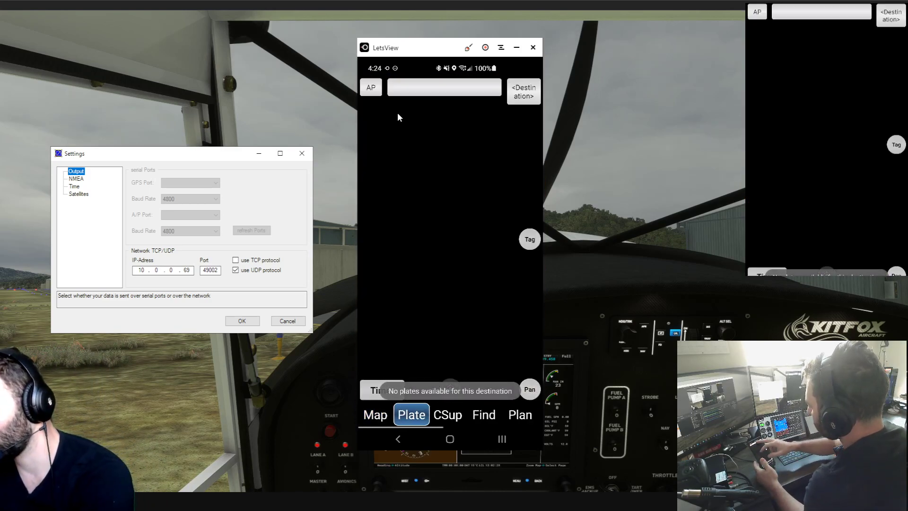
{"action": "left_click", "coordinate": [522, 91]}
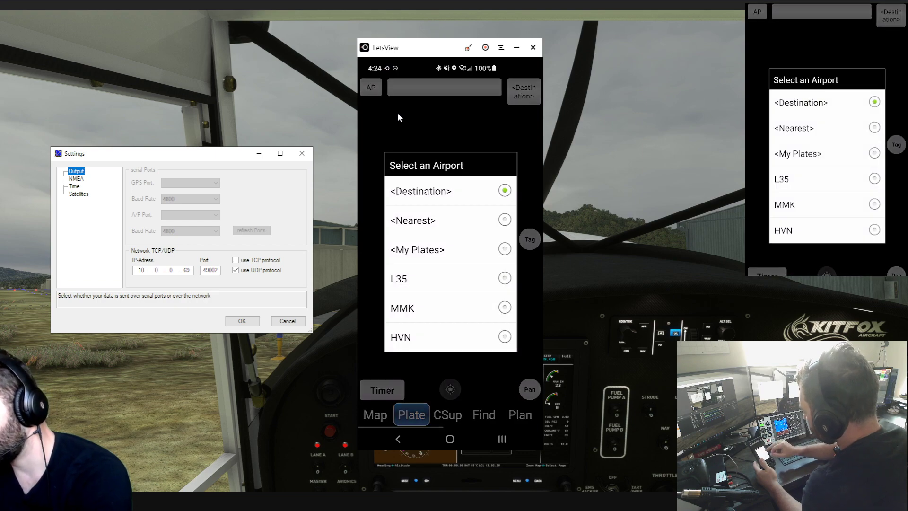
{"action": "left_click", "coordinate": [398, 278]}
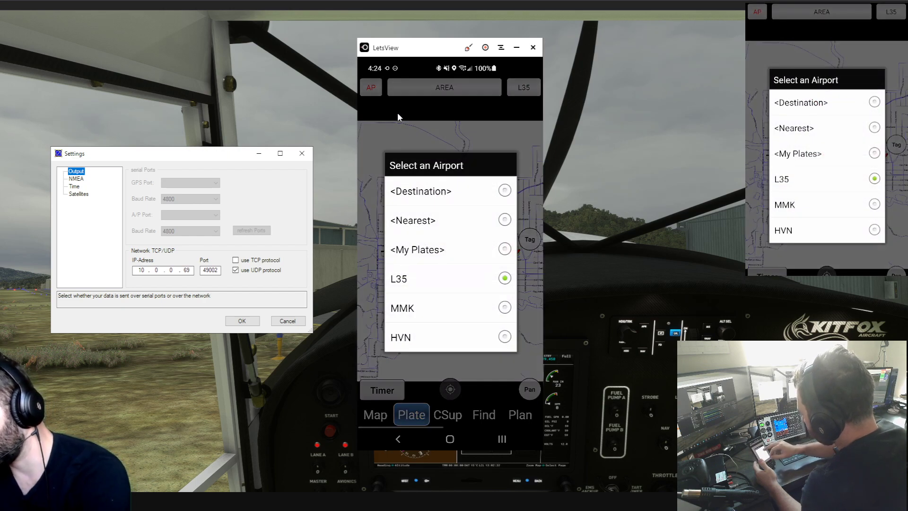
{"action": "left_click", "coordinate": [398, 279]}
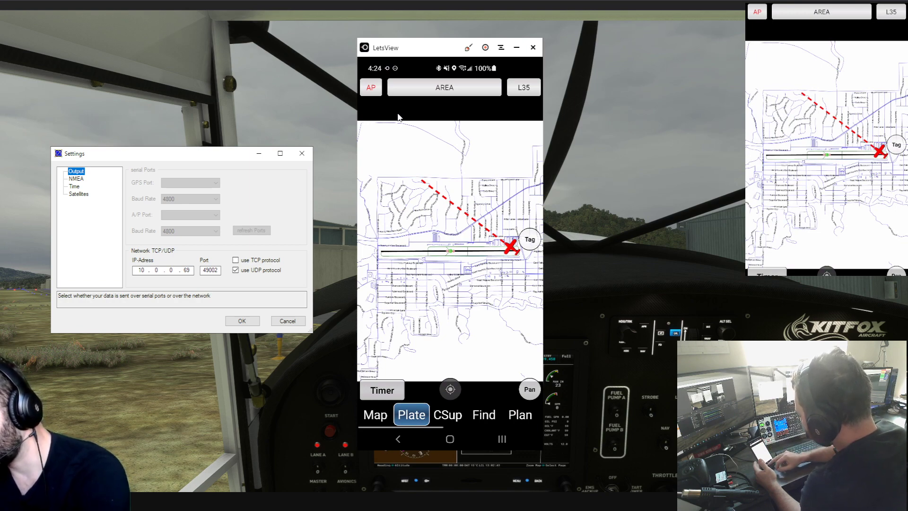
{"action": "left_click", "coordinate": [447, 415]}
{"action": "type", "text": "K"}
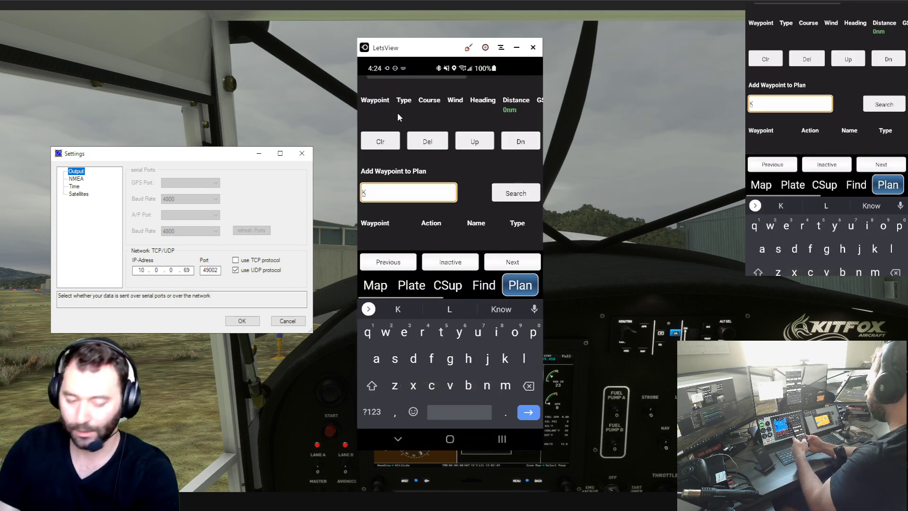
Step: Search for and add the ONT and L35 waypoints to the flight plan
{"action": "left_click", "coordinate": [514, 192]}
{"action": "type", "text": "35L"}
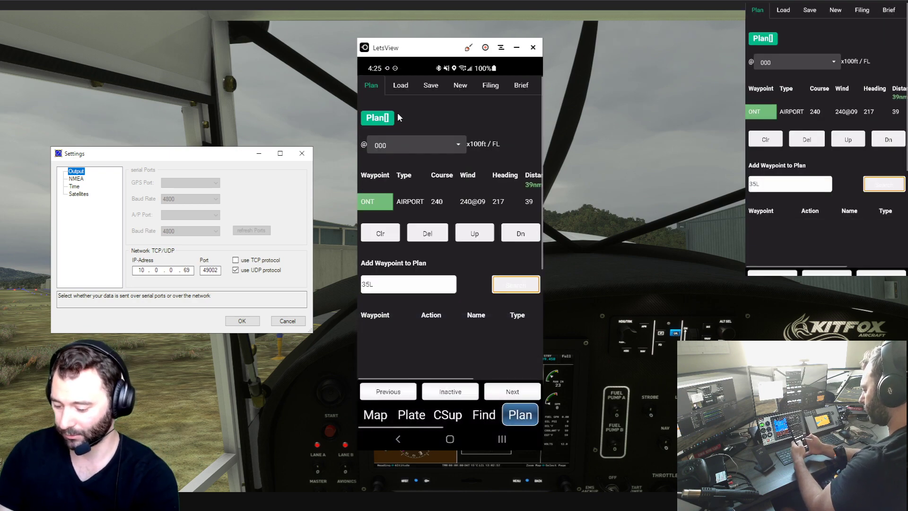
{"action": "left_click", "coordinate": [408, 283]}
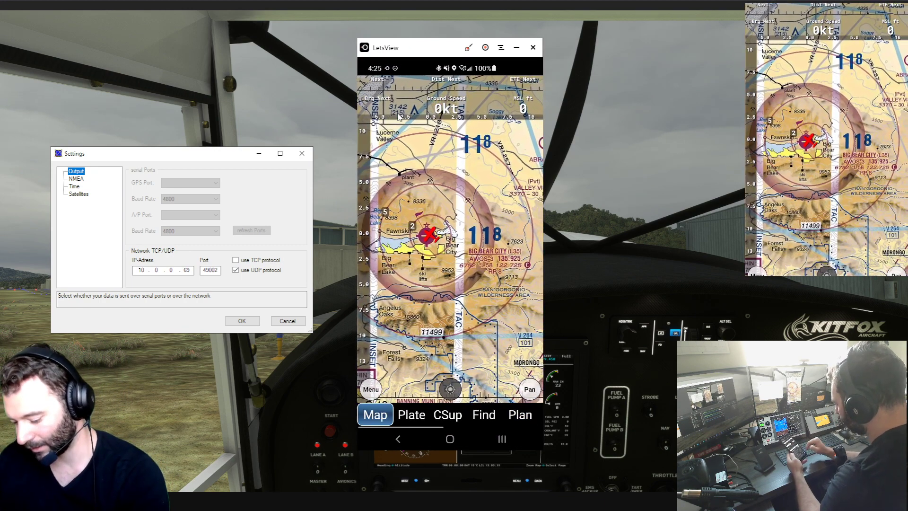
{"action": "left_click", "coordinate": [518, 415]}
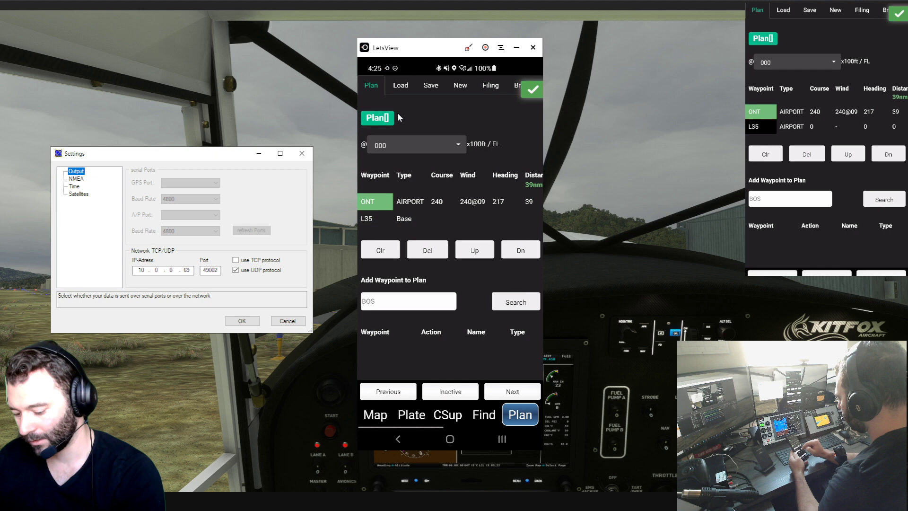
Step: Put L35 before ONT, activate the plan, and view the route on the map
{"action": "left_click", "coordinate": [519, 250]}
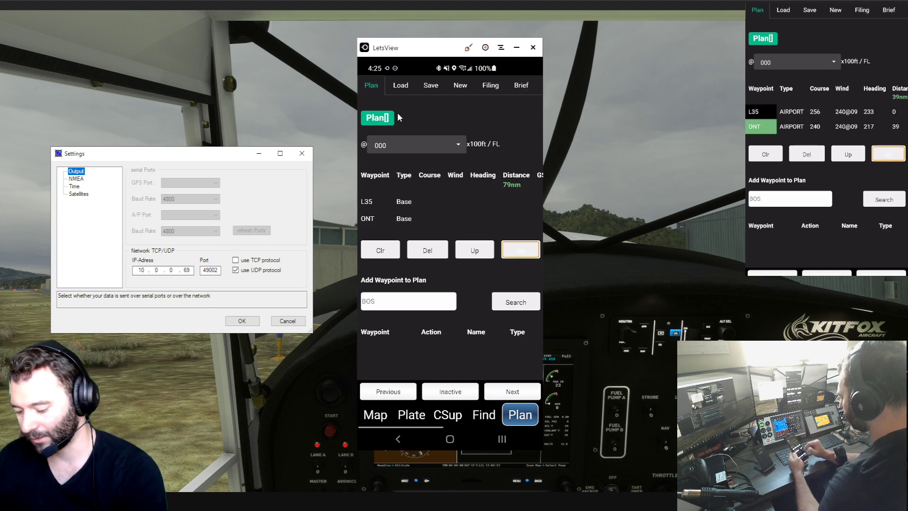
{"action": "left_click", "coordinate": [366, 201]}
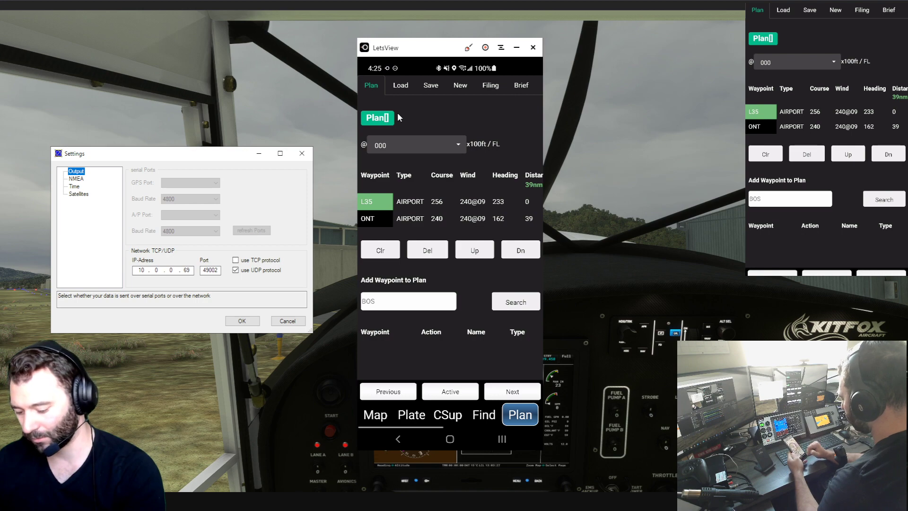
{"action": "left_click", "coordinate": [375, 414]}
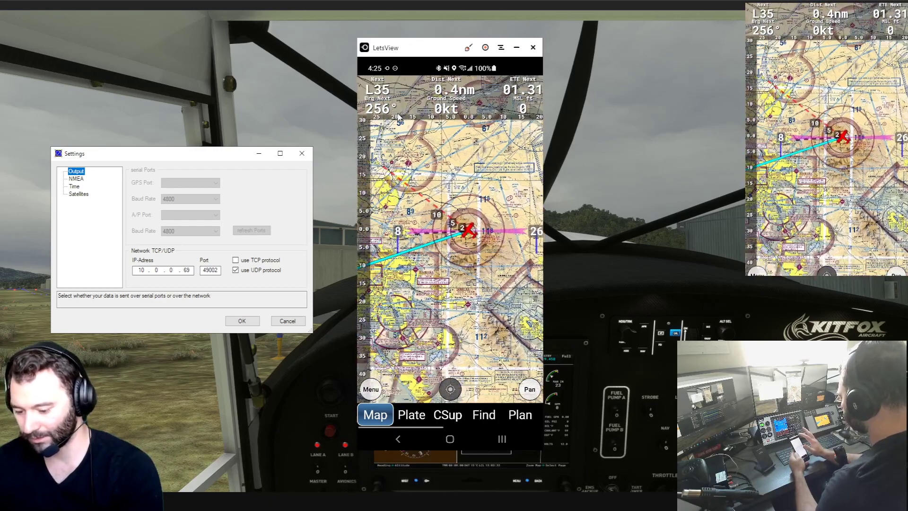
Step: Select ONT in the Plate tab to show Ontario's airport diagram
{"action": "left_click", "coordinate": [411, 415]}
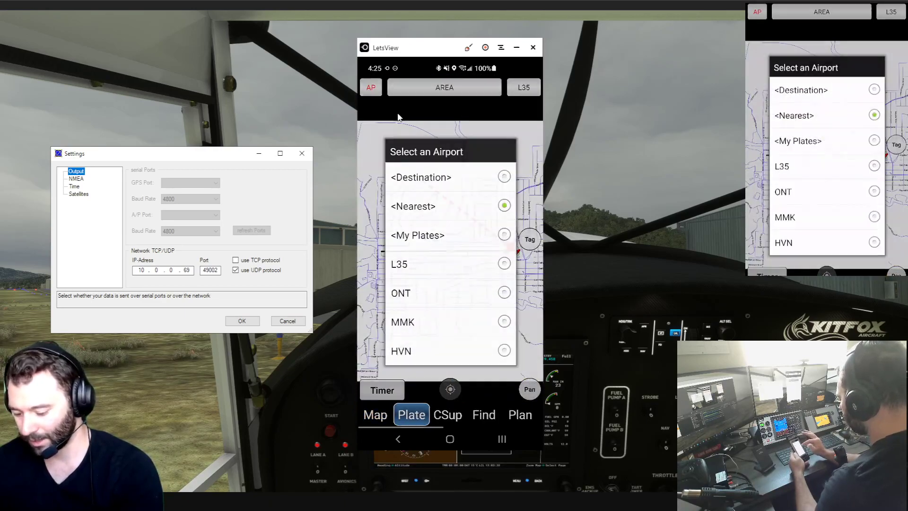
{"action": "left_click", "coordinate": [400, 292]}
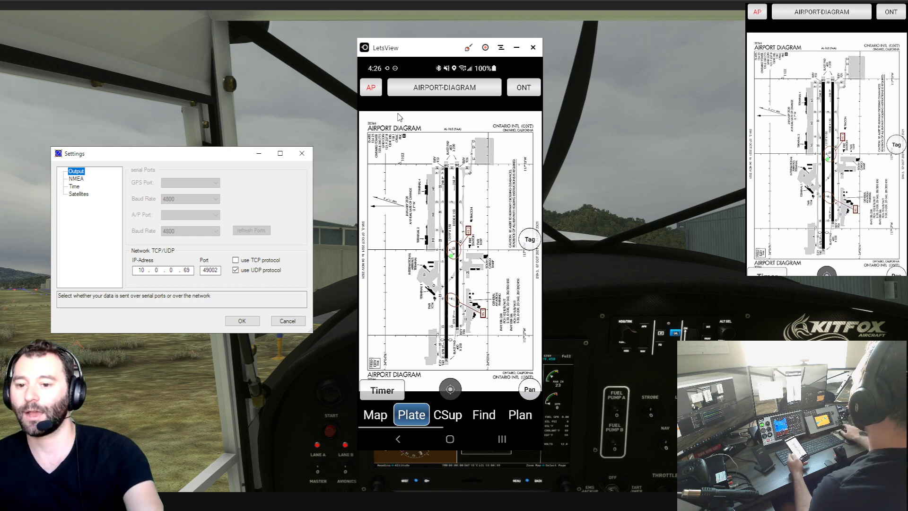
{"action": "mouse_move", "coordinate": [232, 121]}
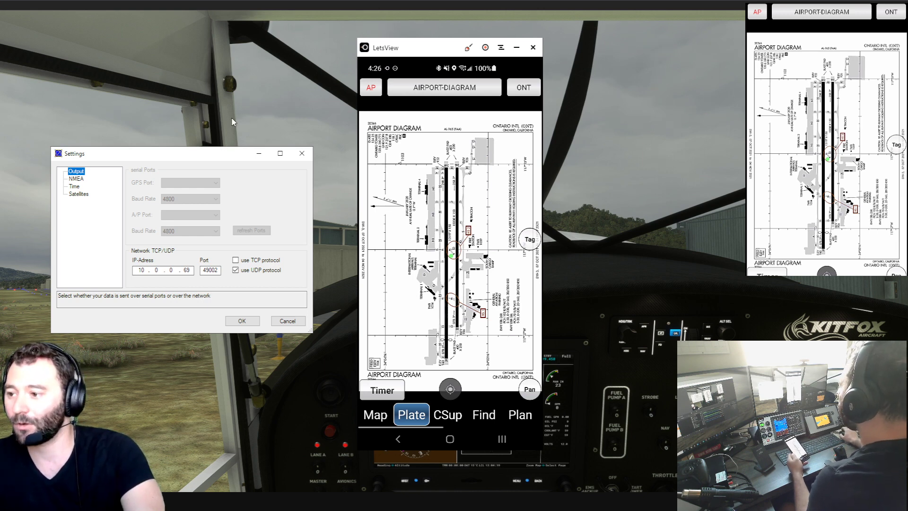